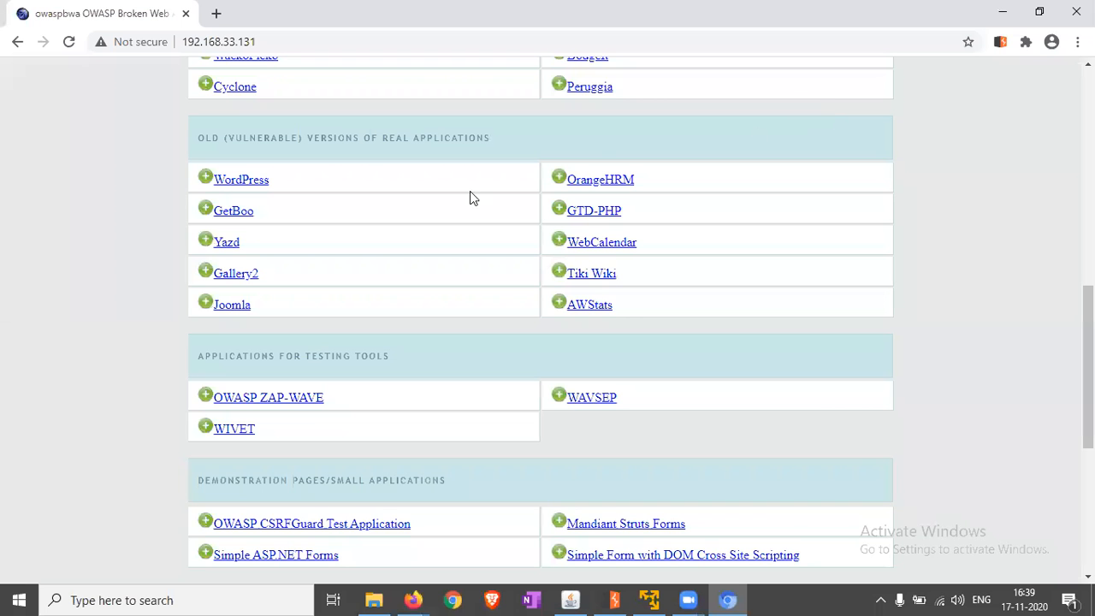
- Open the GetBoo app from OWASP Broken Web Apps' Old (Vulnerable) Versions list
scroll(down, 3)
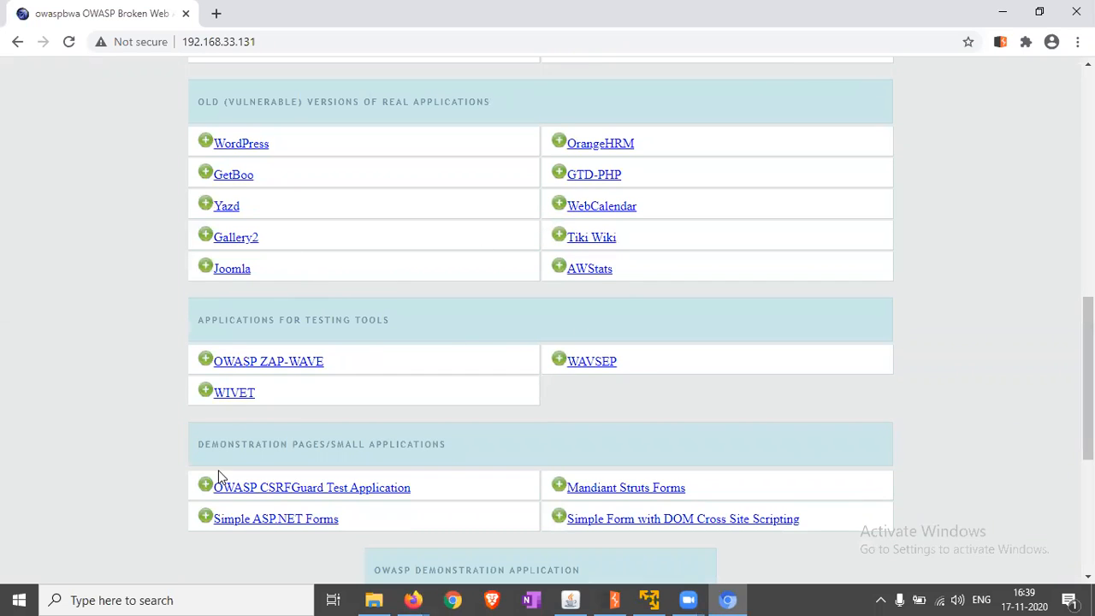
click(233, 174)
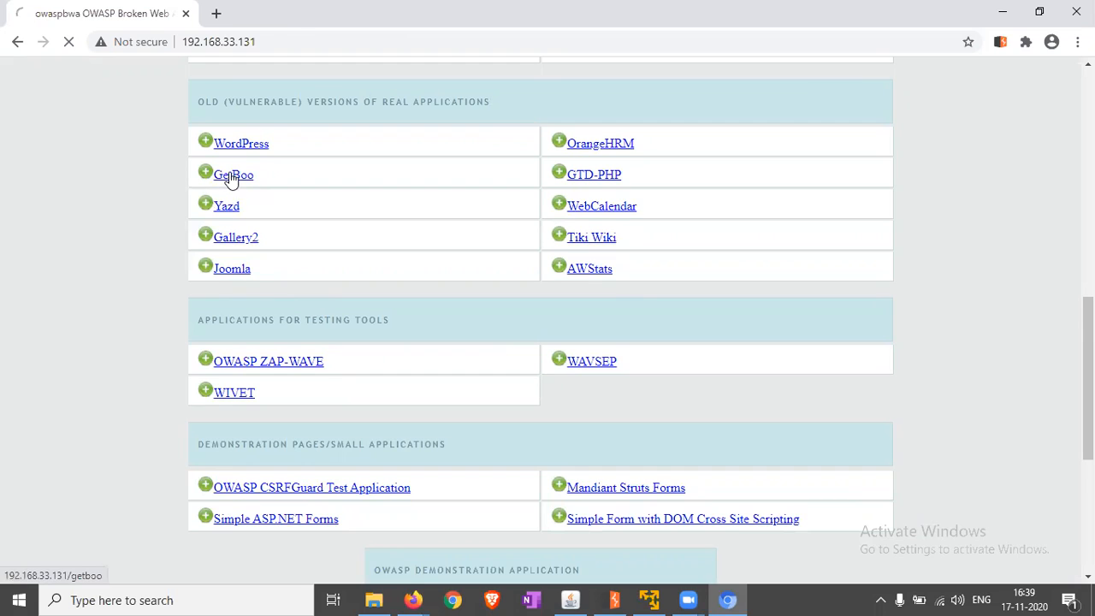
click(233, 175)
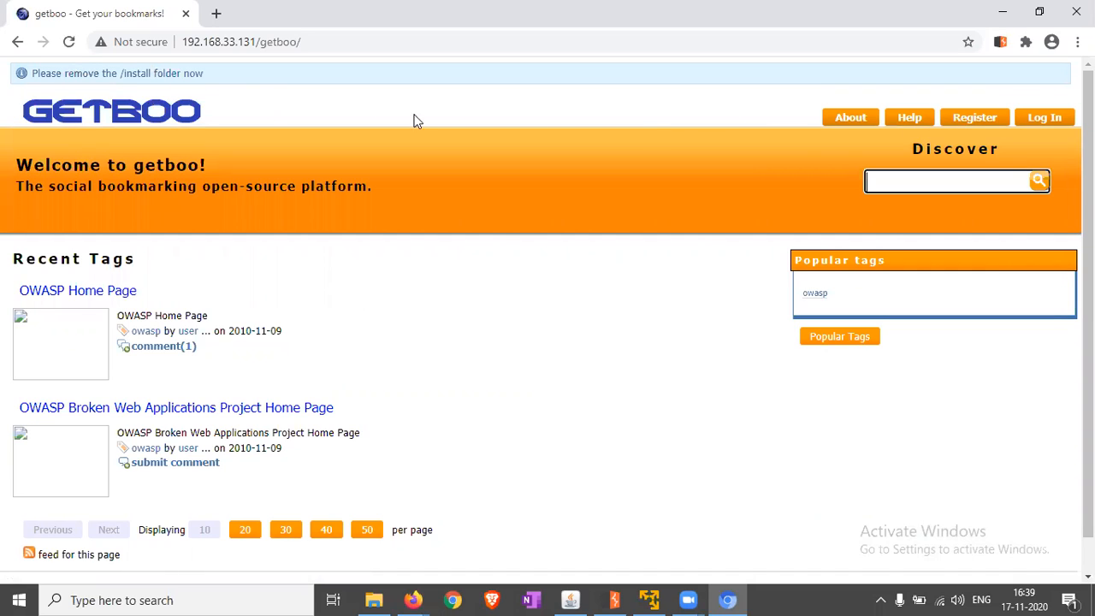
mouse_move(1045, 117)
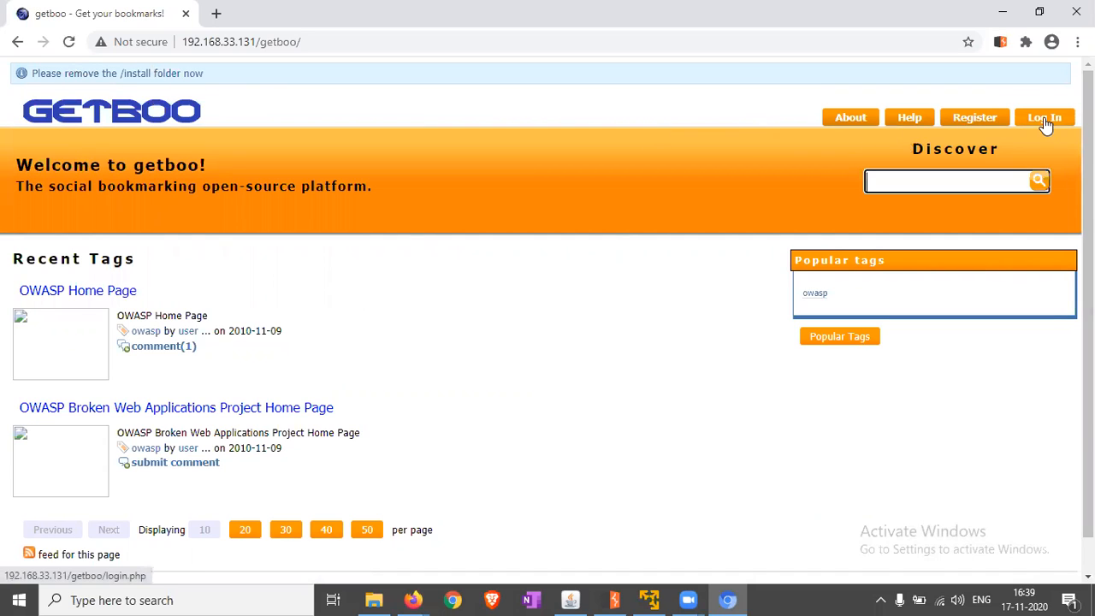
mouse_move(1045, 117)
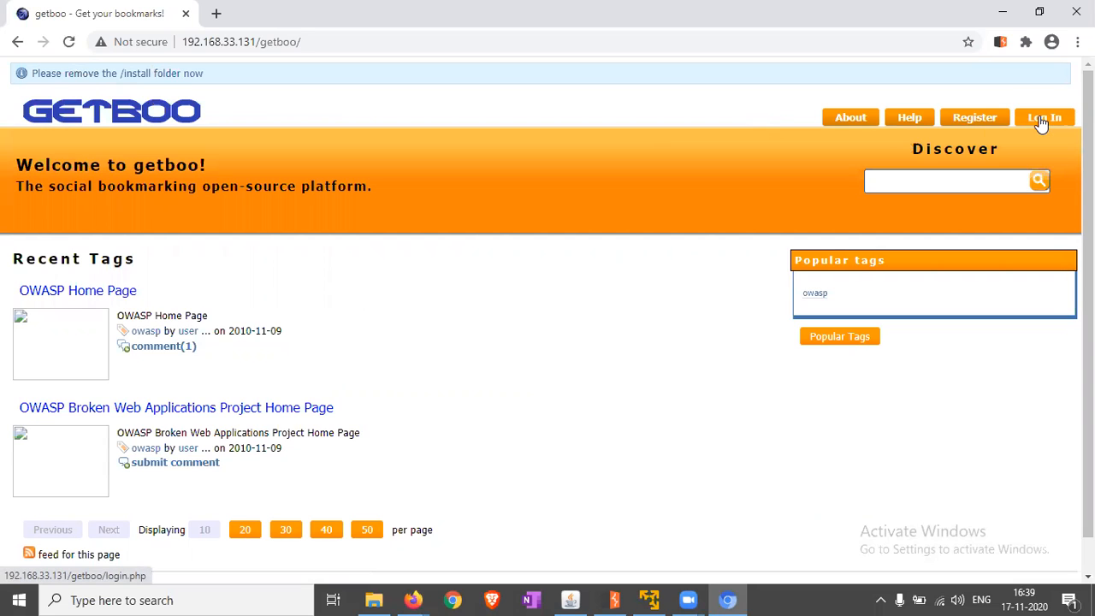
- Attempt a GetBoo login as admin with a wrong password
click(1045, 118)
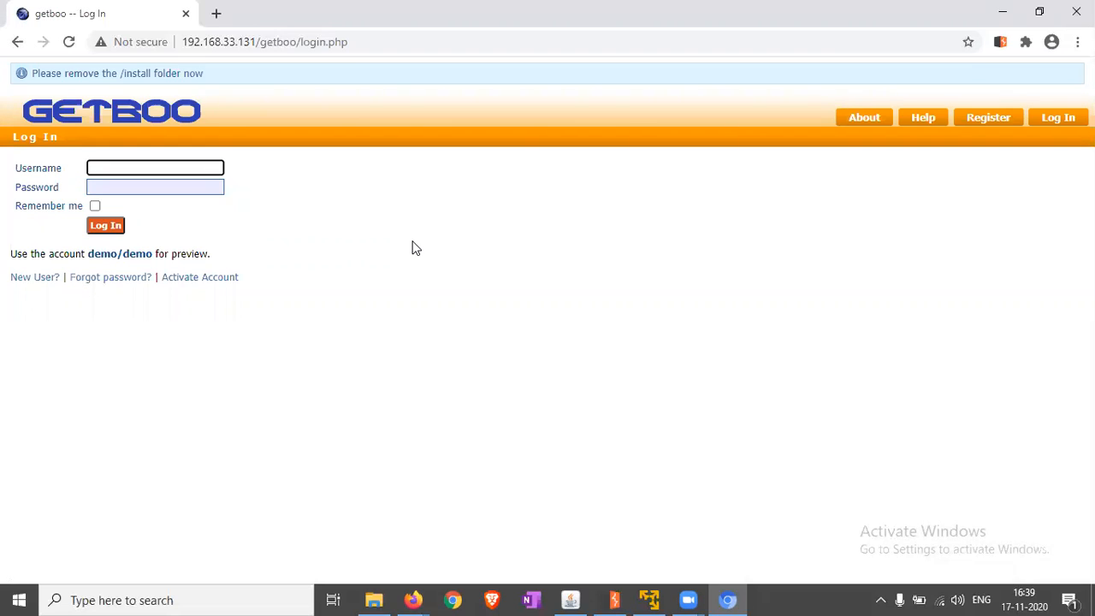
text(admin)
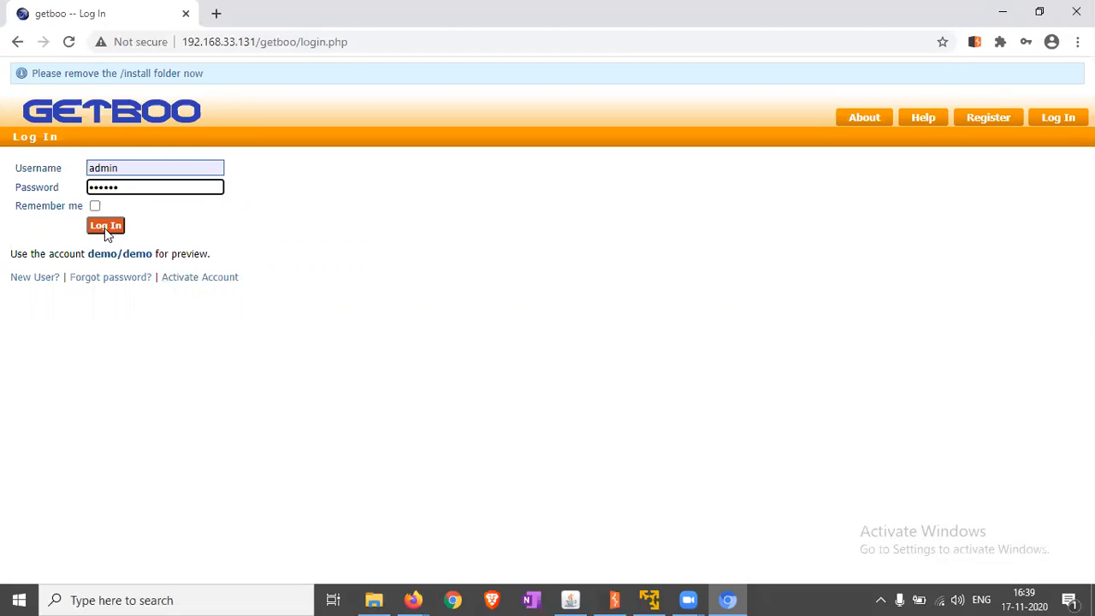
click(106, 225)
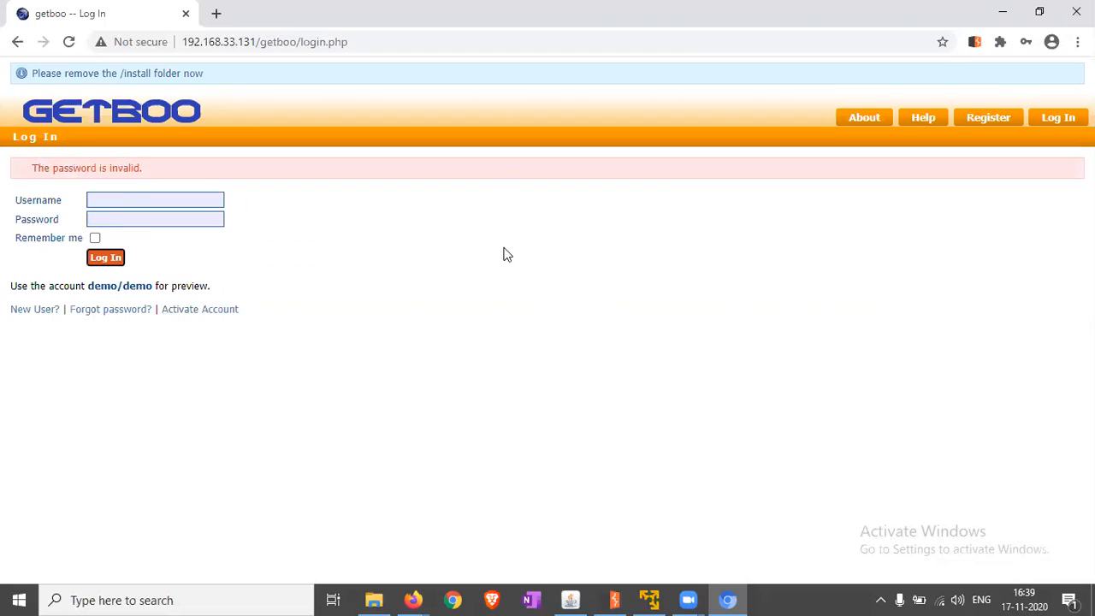
mouse_move(56, 197)
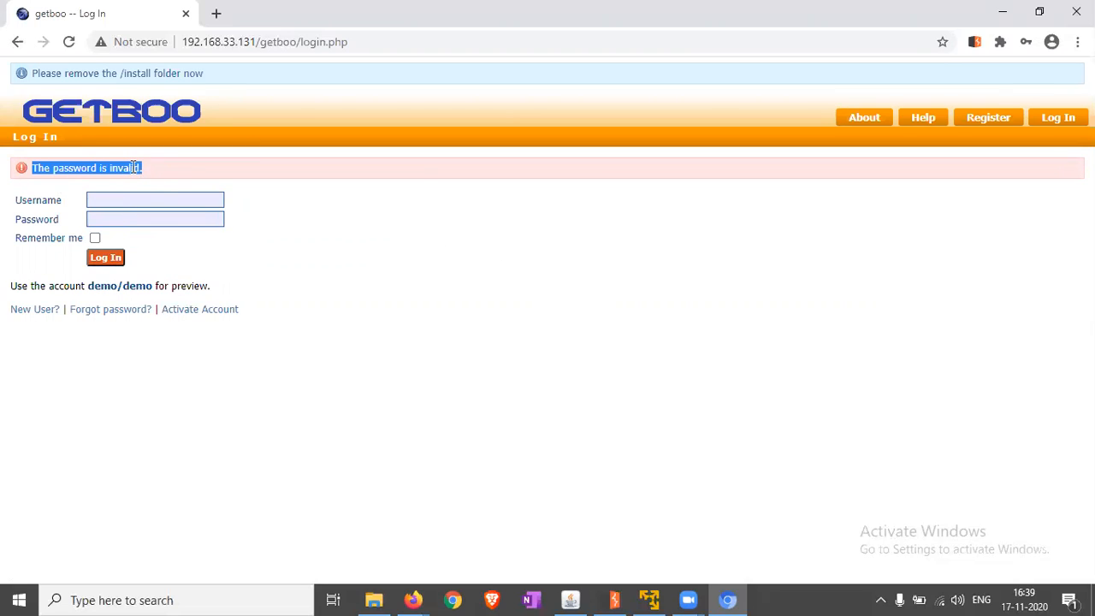
mouse_move(630, 587)
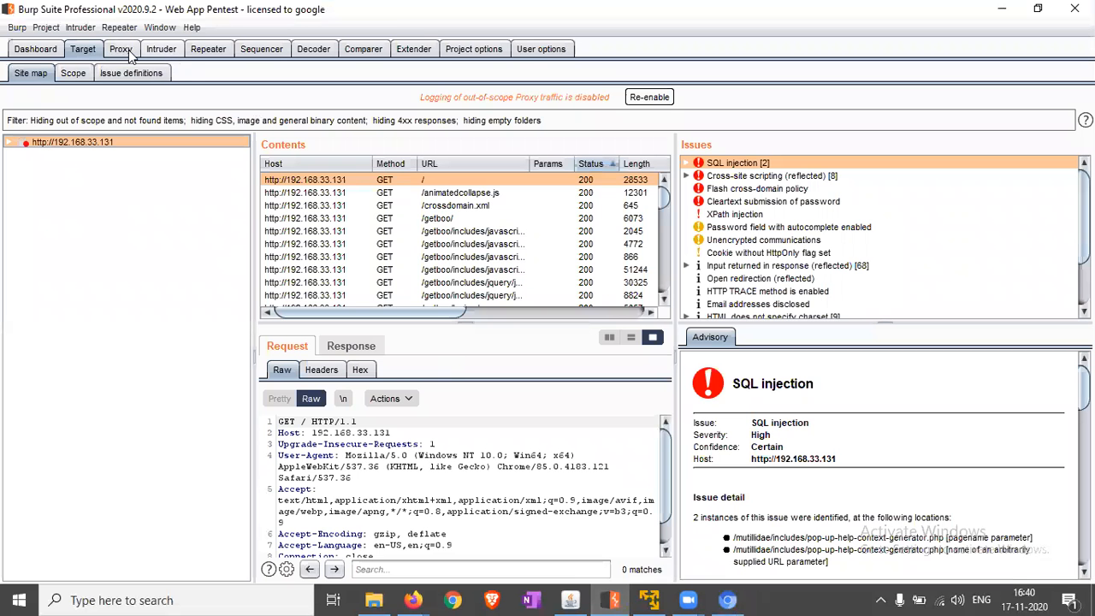
- Select the POST /getboo/login.php request in Burp's Proxy HTTP history
click(85, 73)
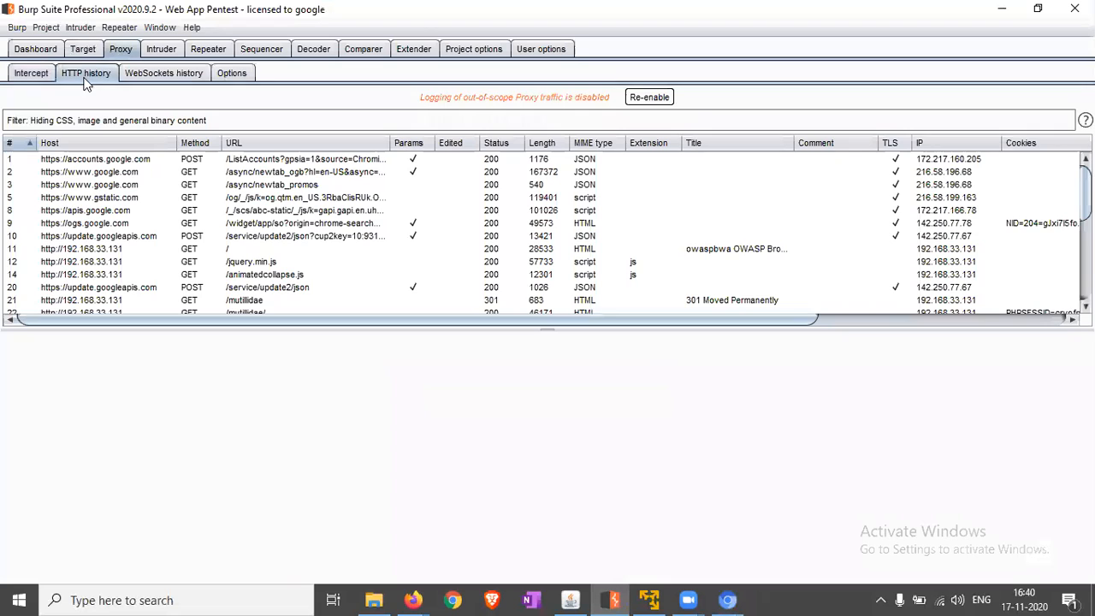
scroll(down, 3)
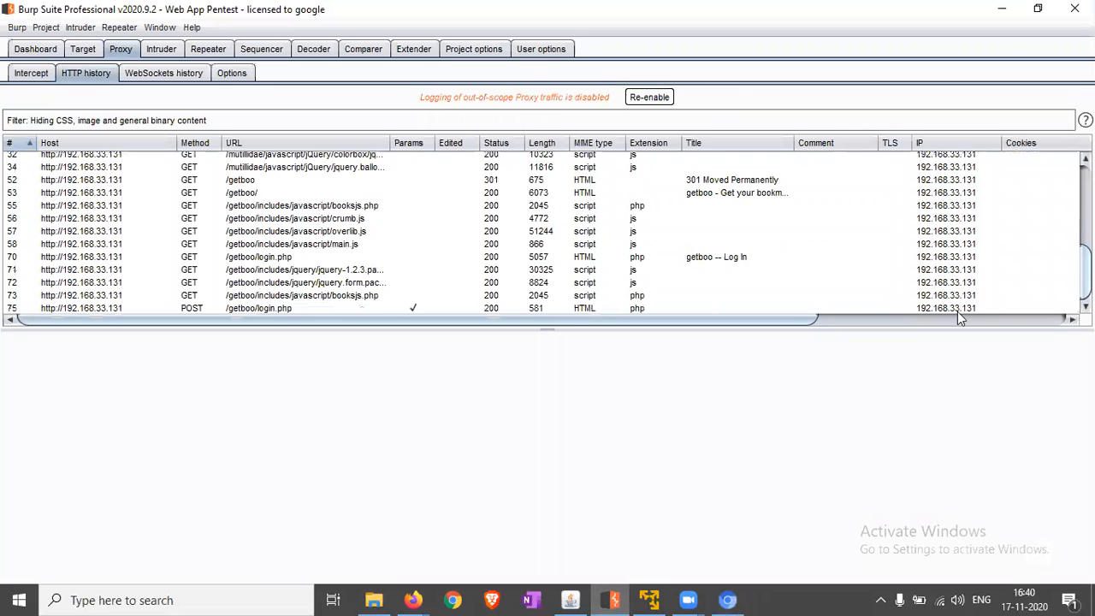
click(256, 308)
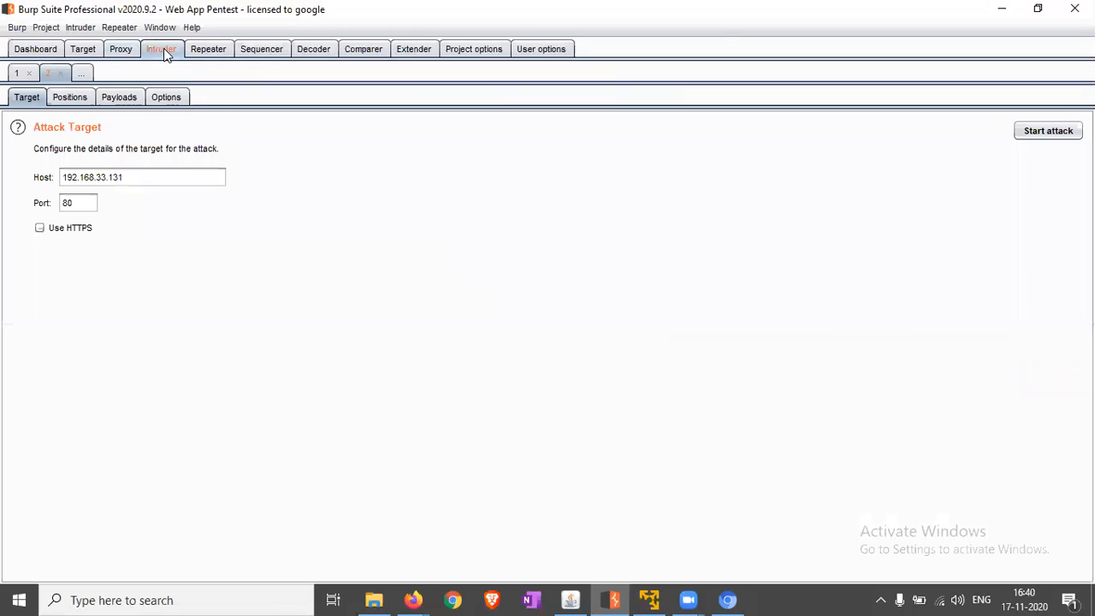
- Clear all positions and mark the username value admin as the sole payload position
click(70, 97)
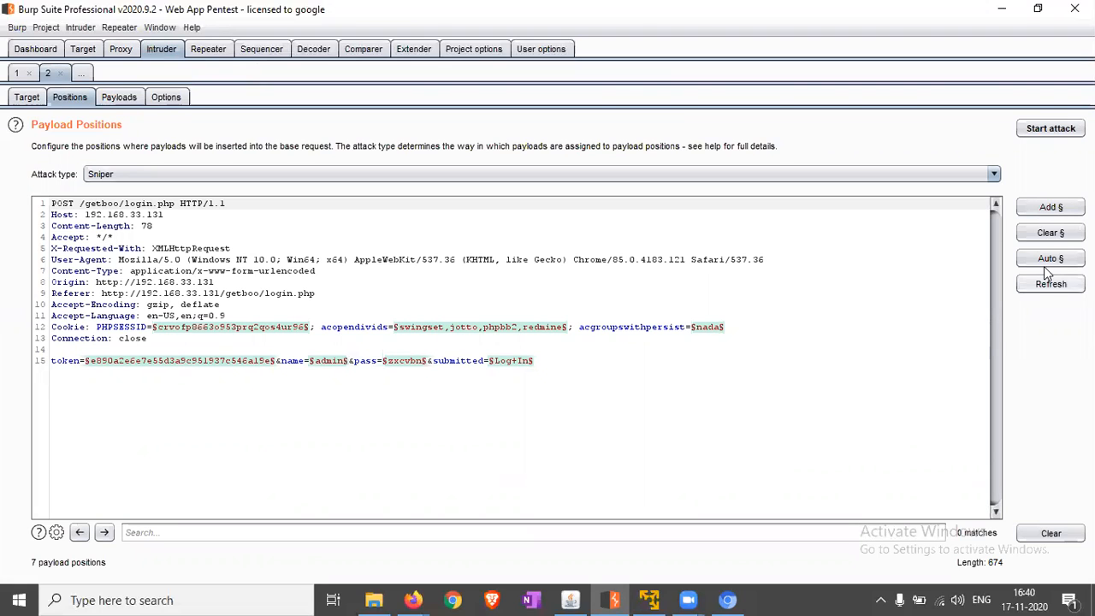
click(1050, 232)
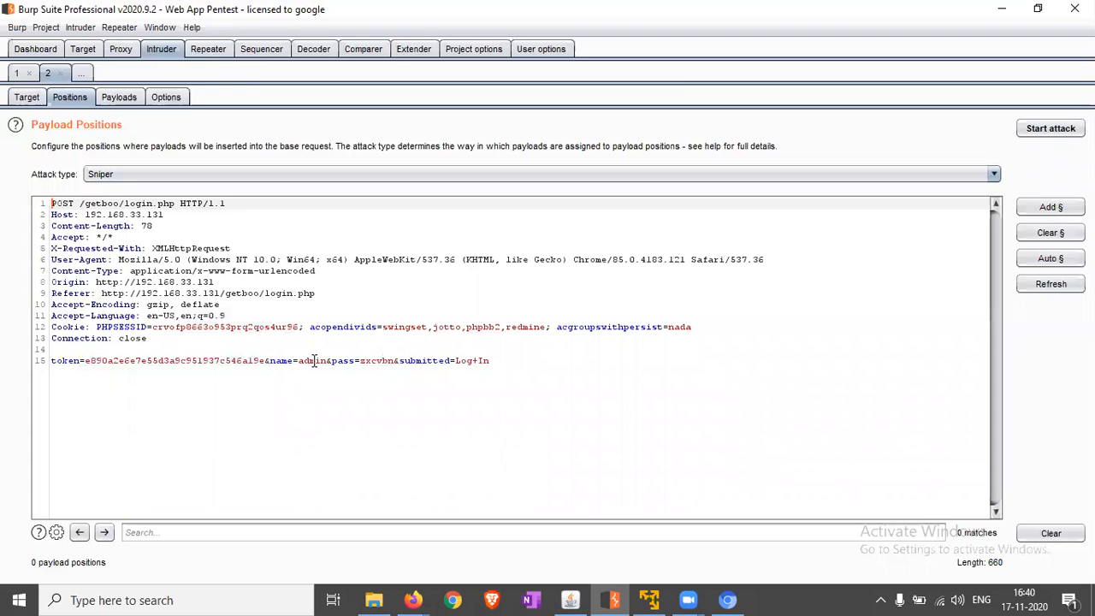
double_click(311, 360)
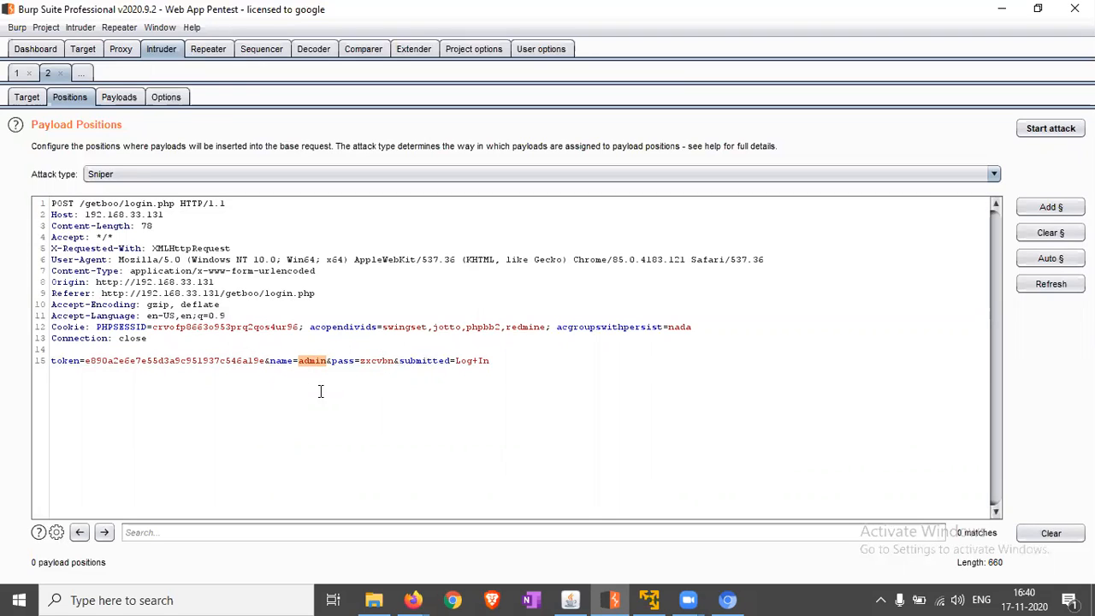
click(1051, 207)
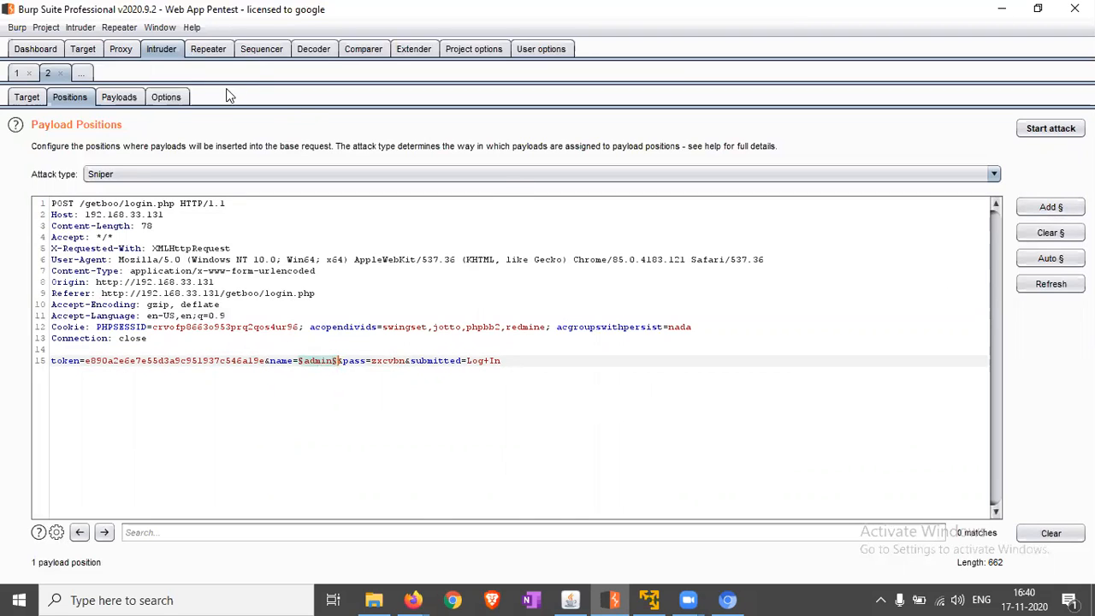
click(119, 97)
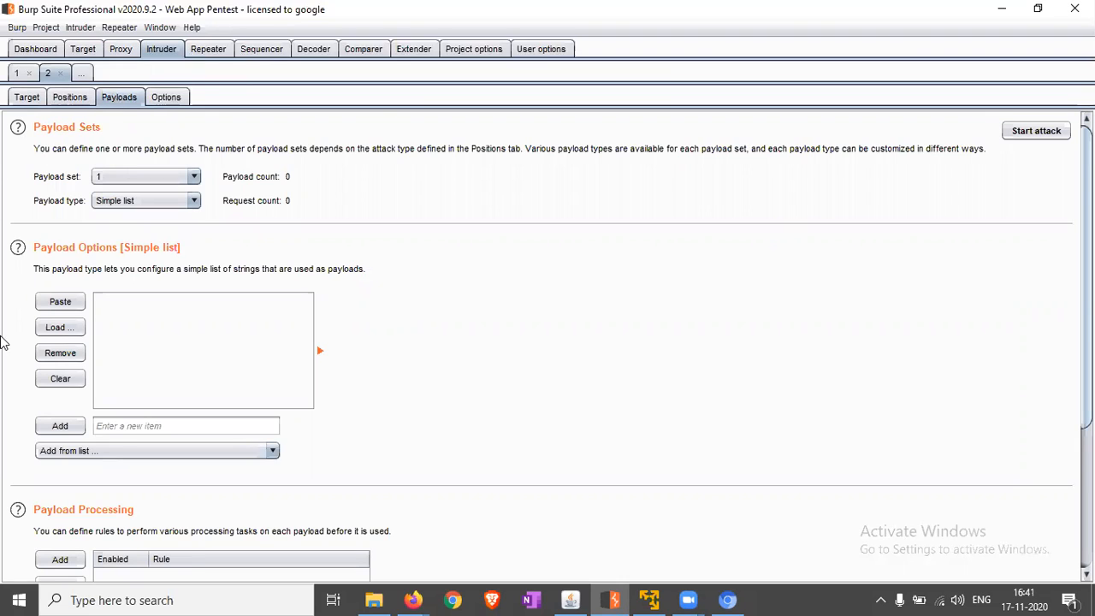
- Add the usernames user and cyberburharmy to the simple payload list
click(186, 425)
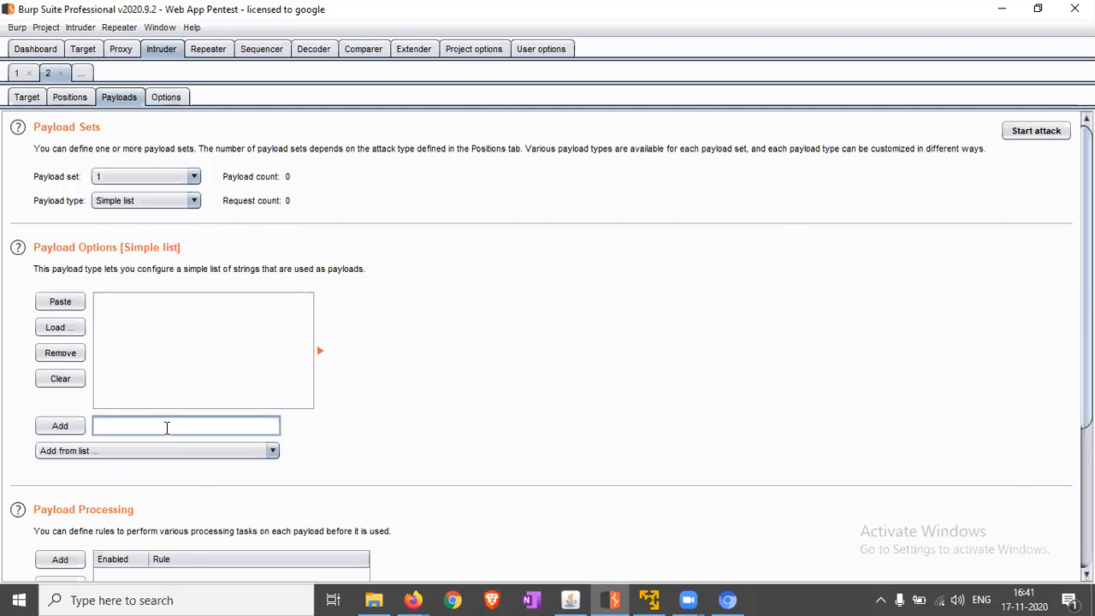
text(user)
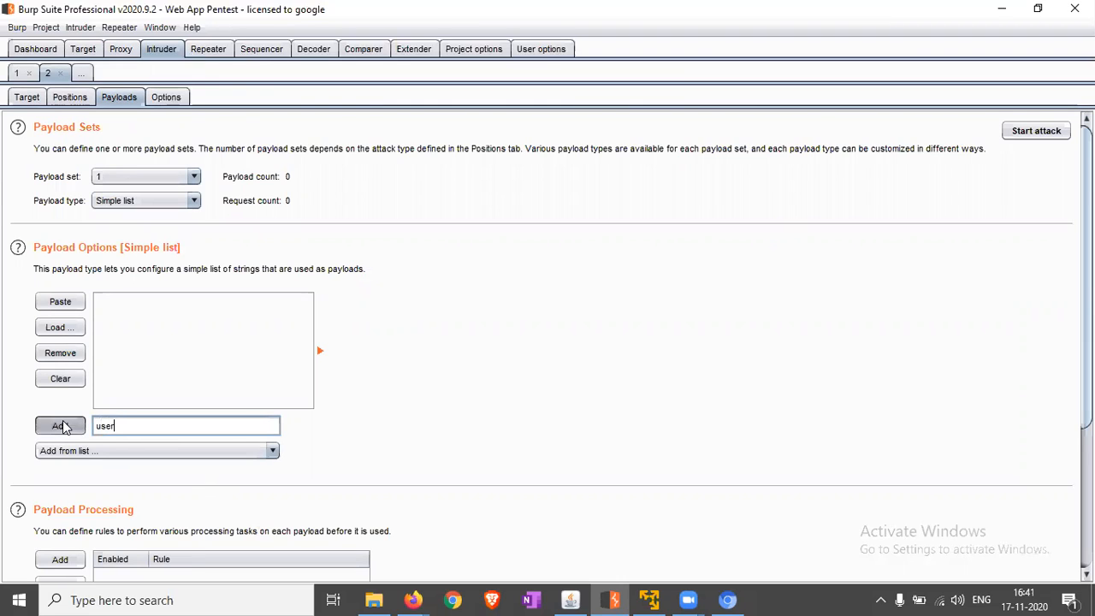
click(60, 425)
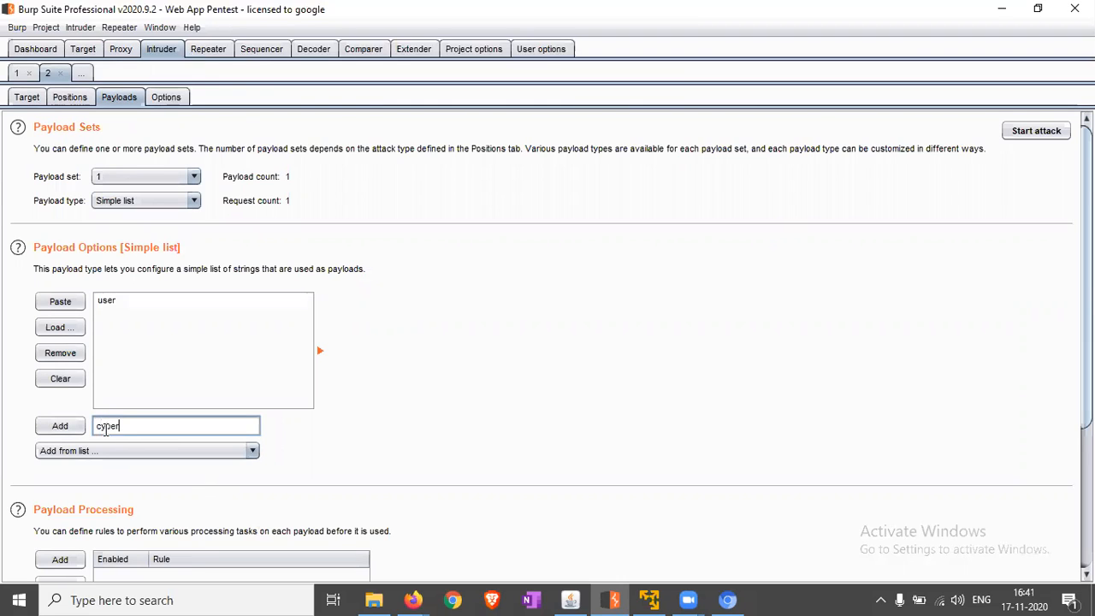
text(bur)
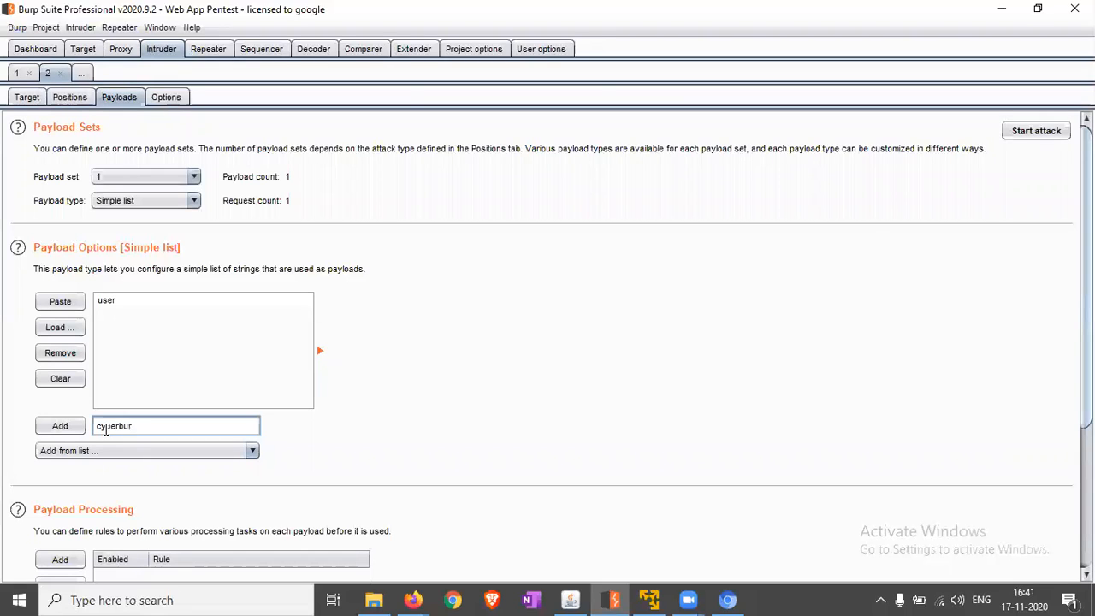
text(harm)
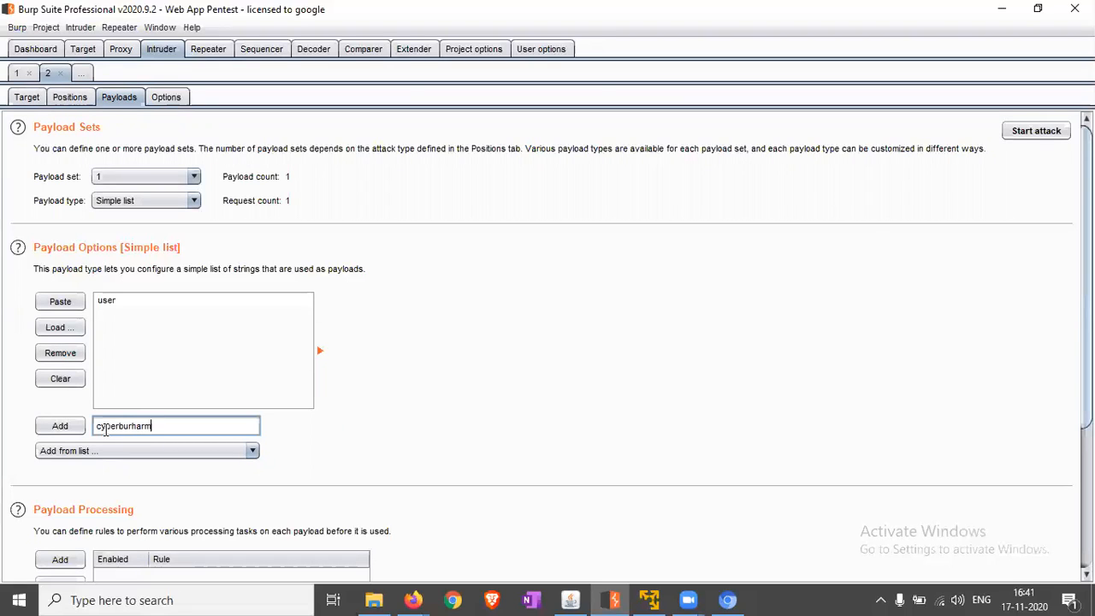
click(60, 425)
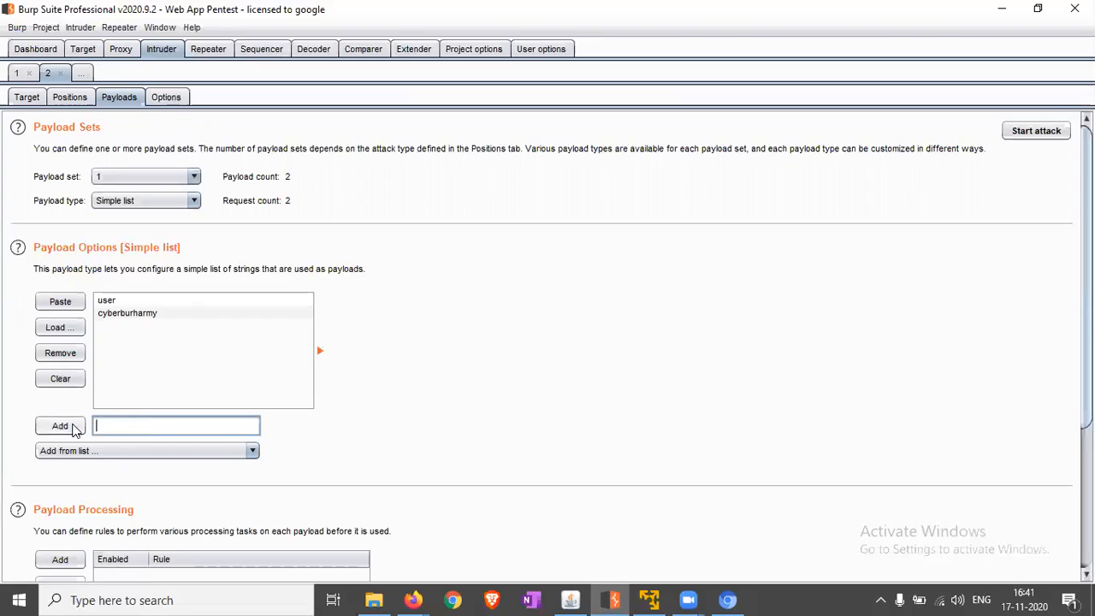
- Add the usernames john, demo and admin to the payload list
text(jo)
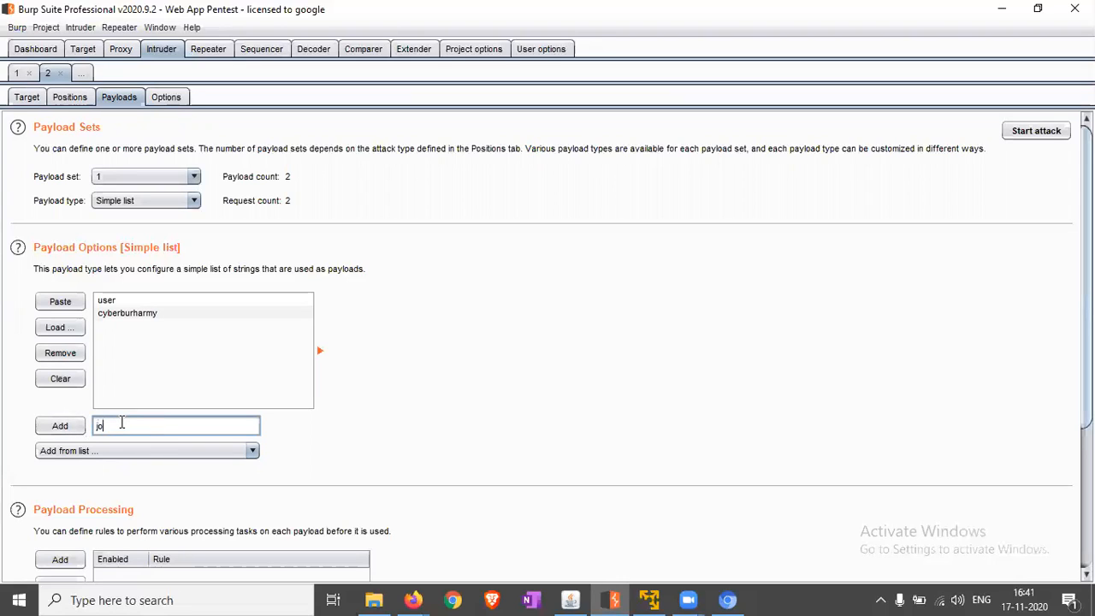
click(59, 425)
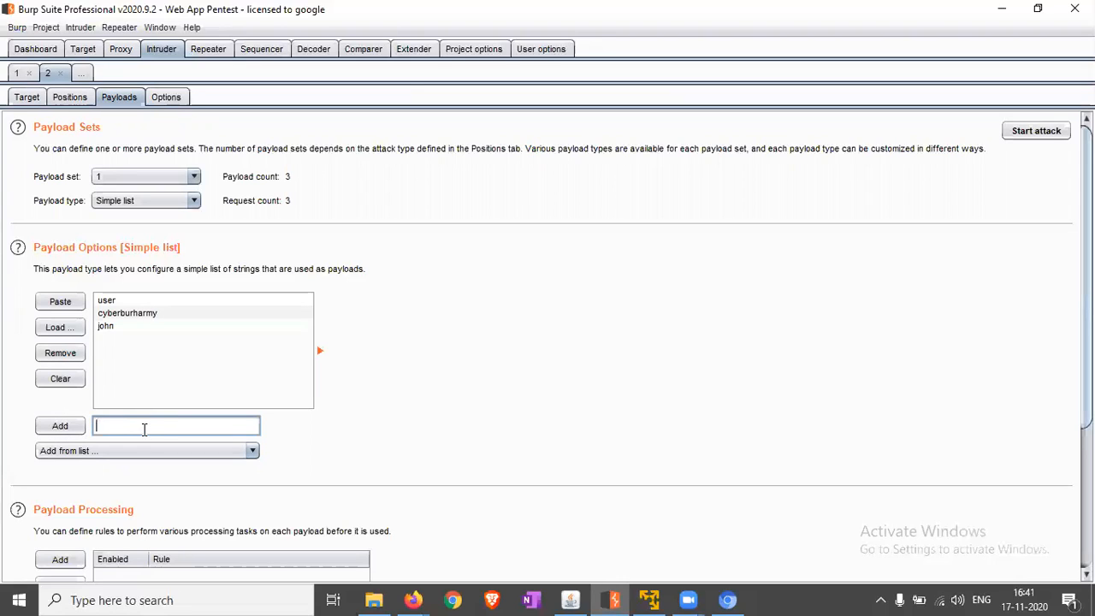
text(demo)
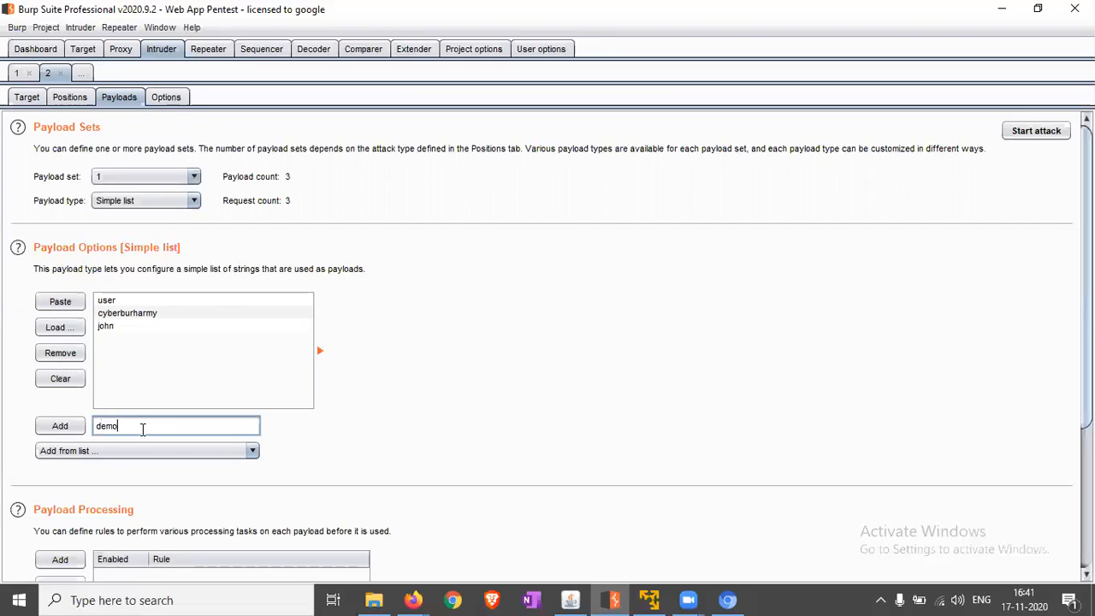
click(60, 425)
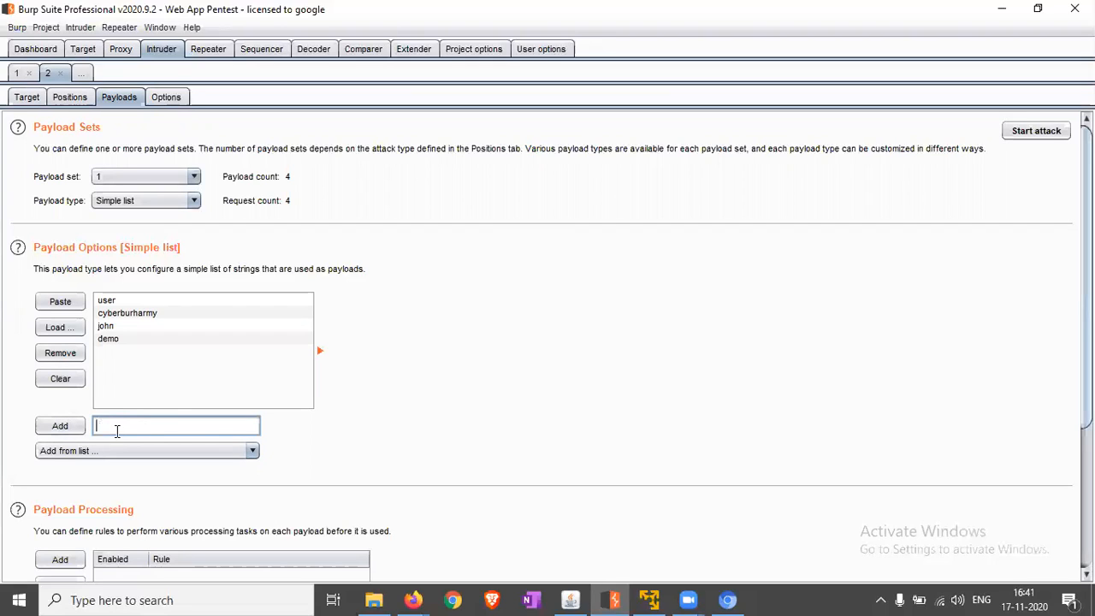
text(admin)
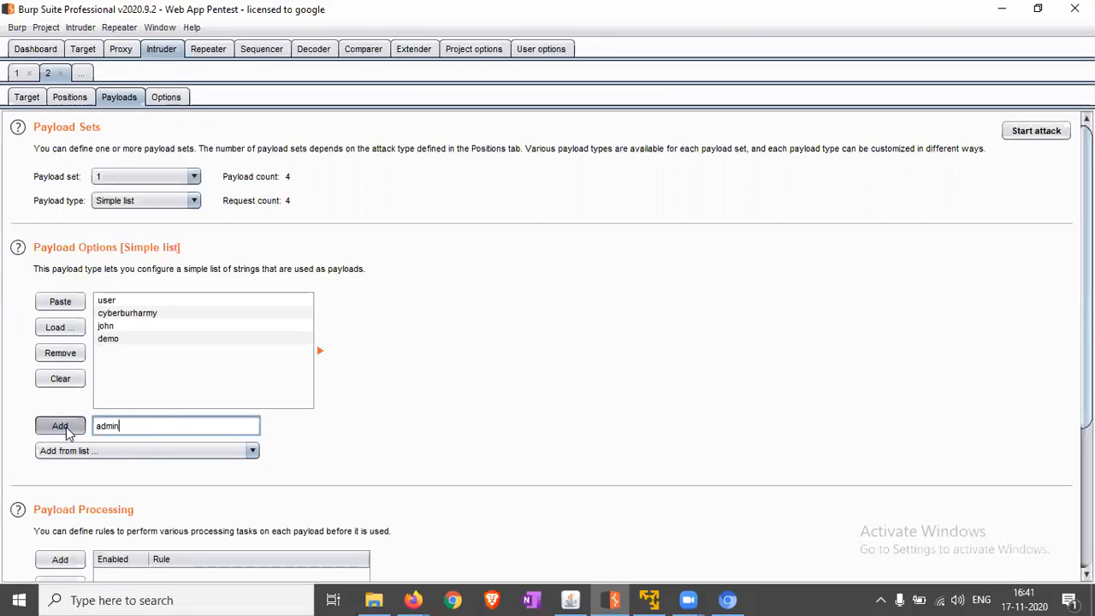
click(60, 426)
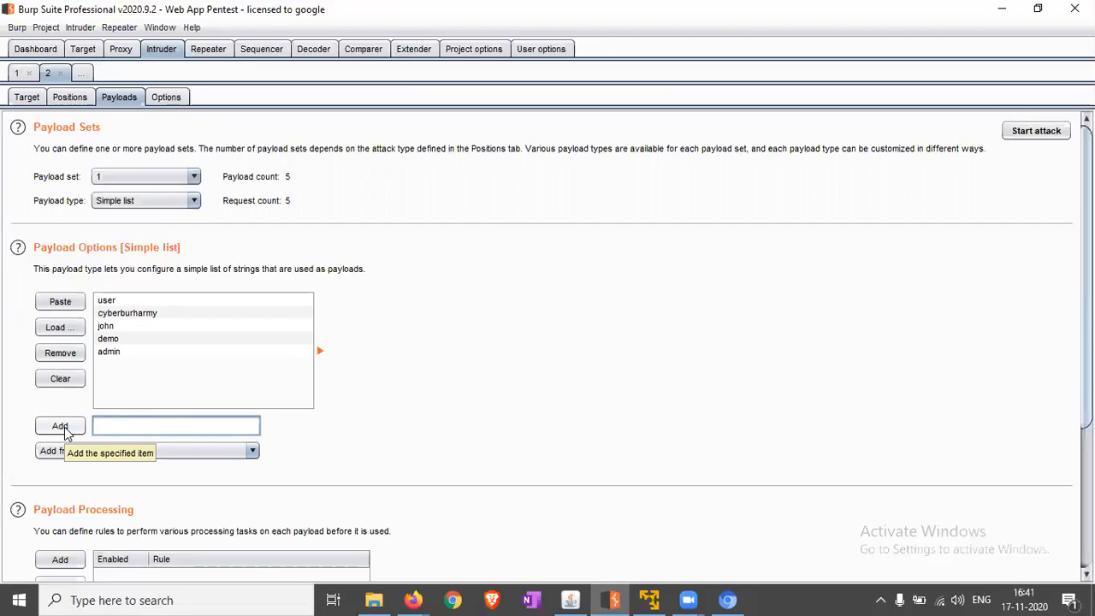
mouse_move(60, 432)
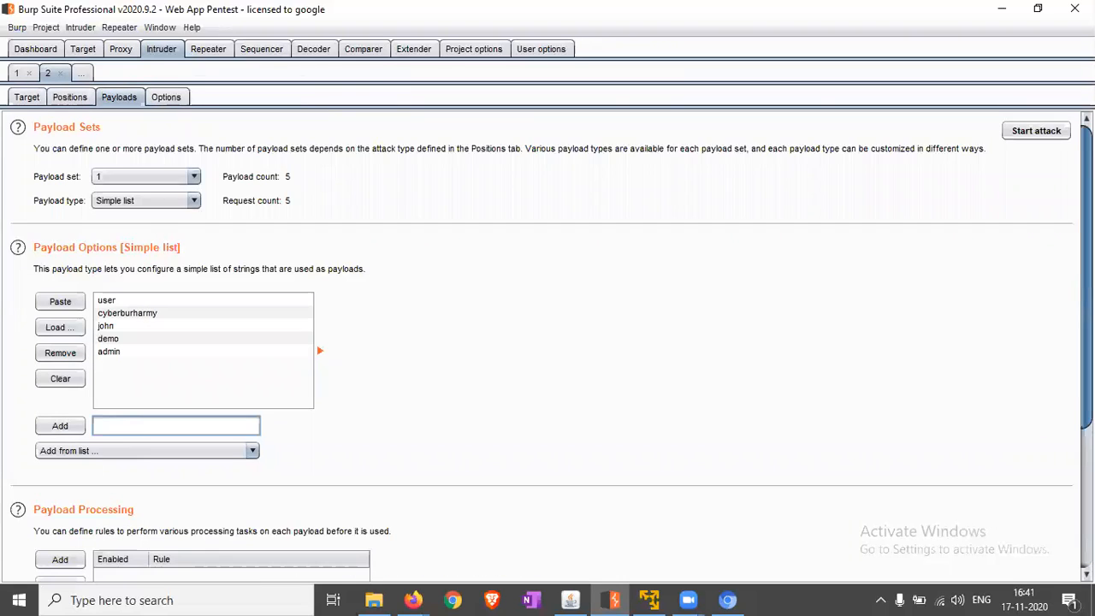
mouse_move(162, 213)
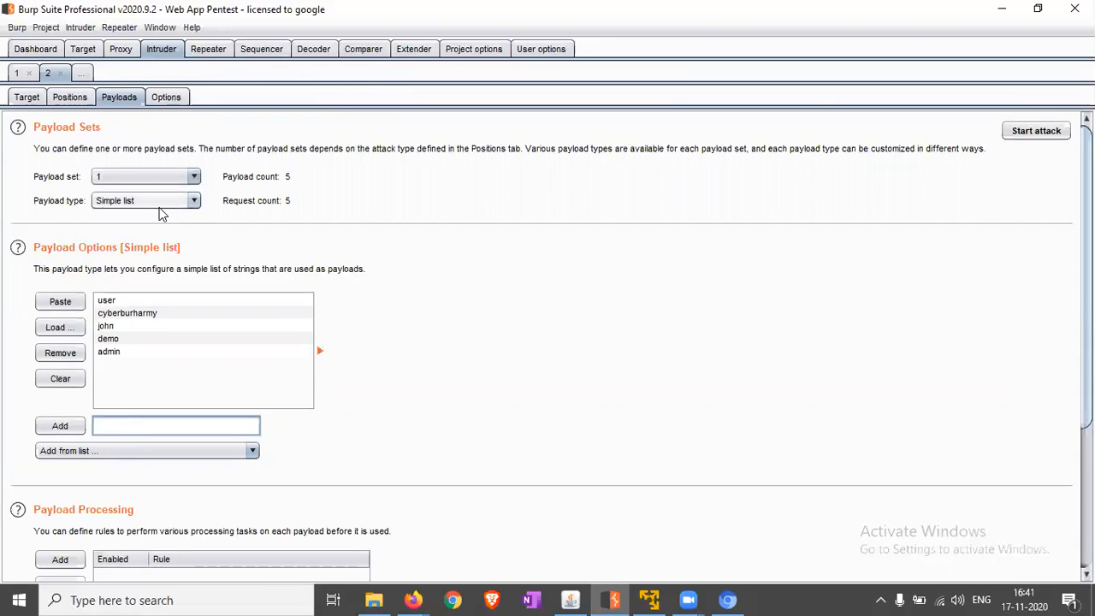
- Enable Grep - Match result flagging and clear its default expressions
click(166, 96)
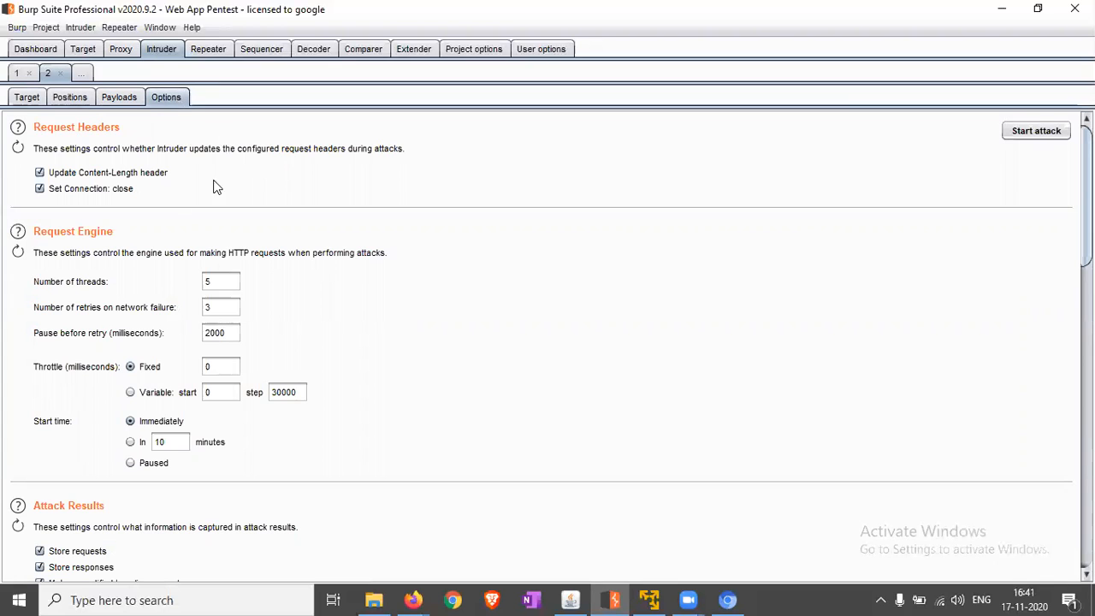
scroll(down, 3)
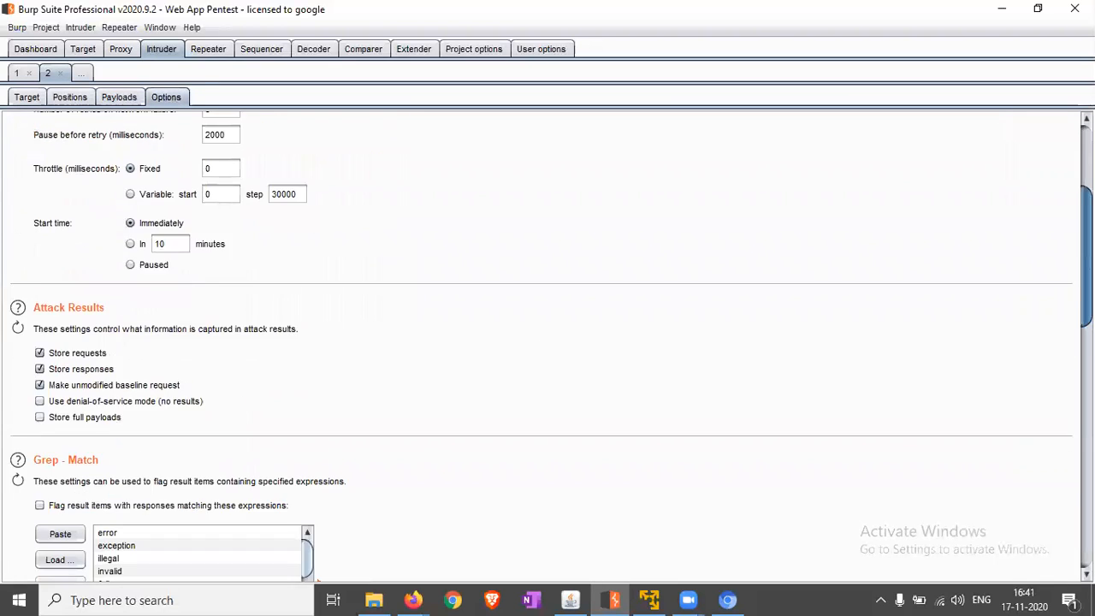
scroll(down, 3)
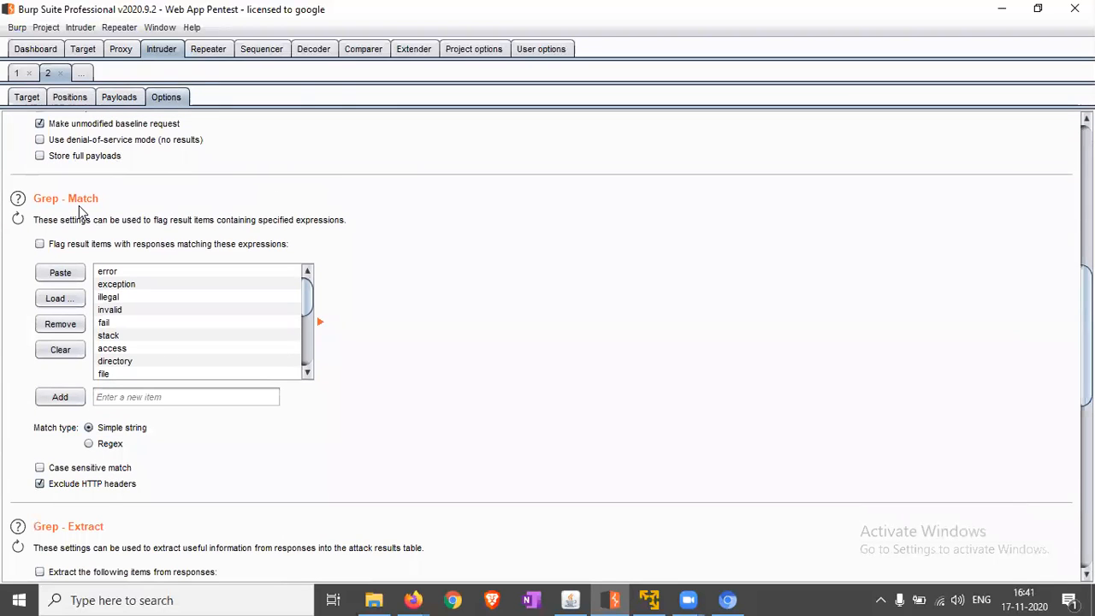
mouse_move(32, 265)
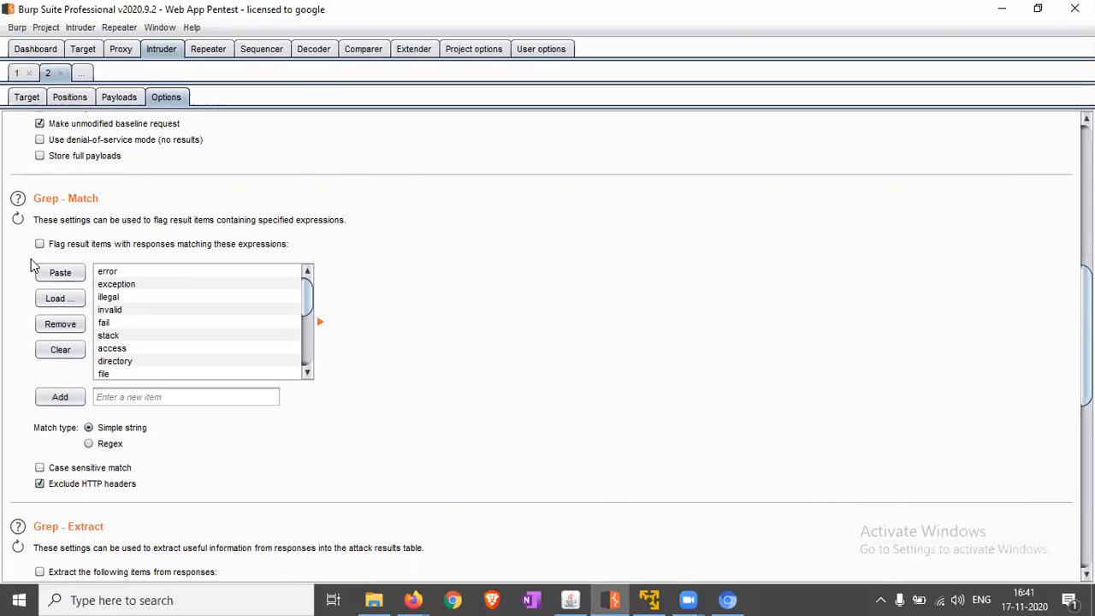
click(39, 244)
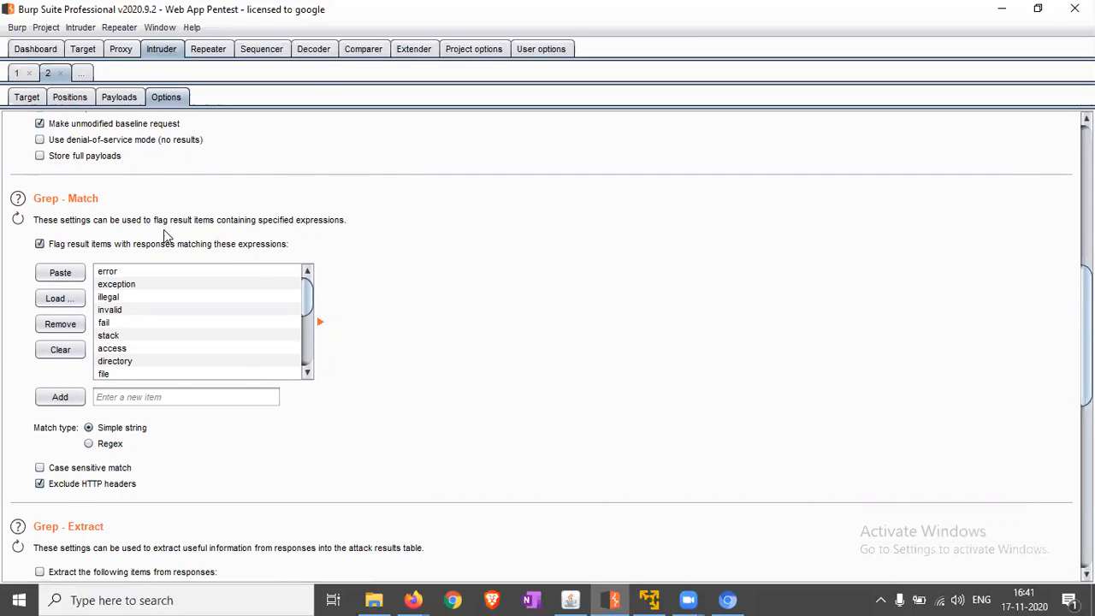
click(60, 349)
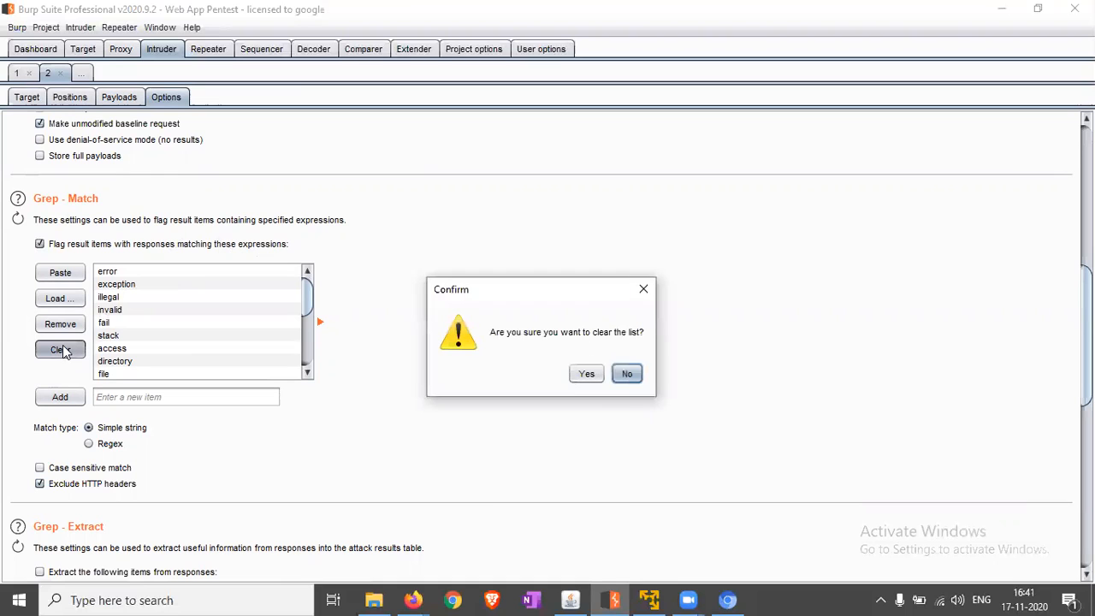
click(586, 373)
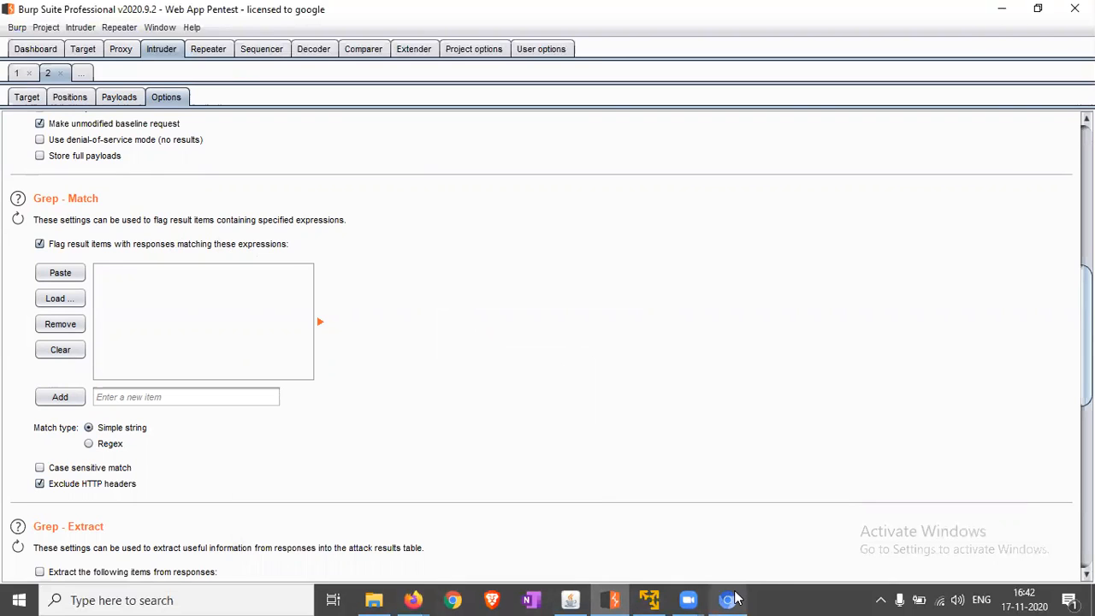
click(728, 600)
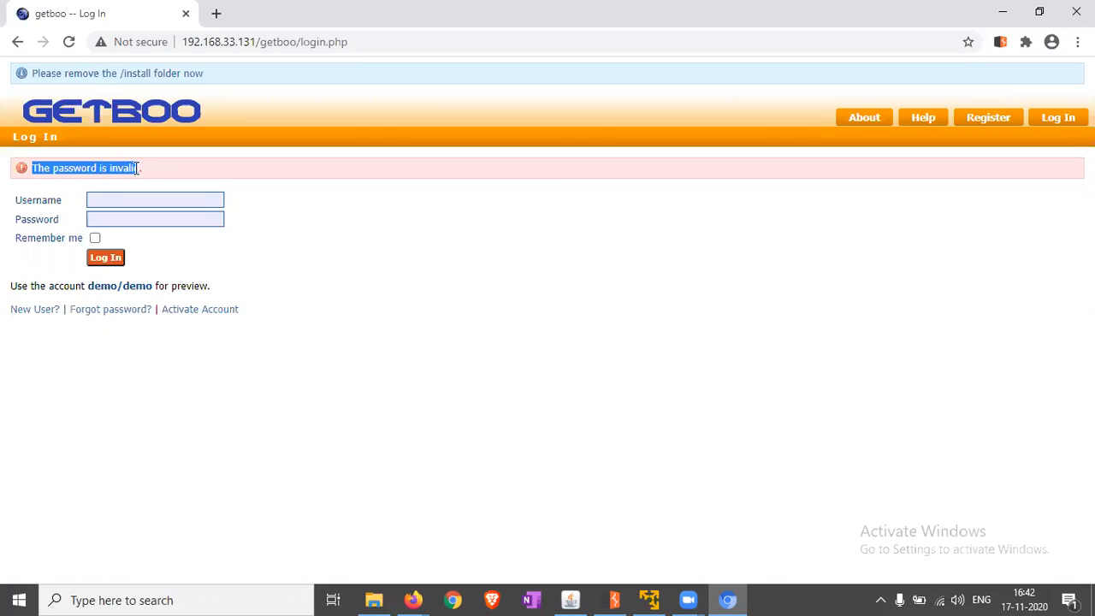
- Return to Burp Suite after checking GetBoo's 'The password is invalid' message
click(610, 599)
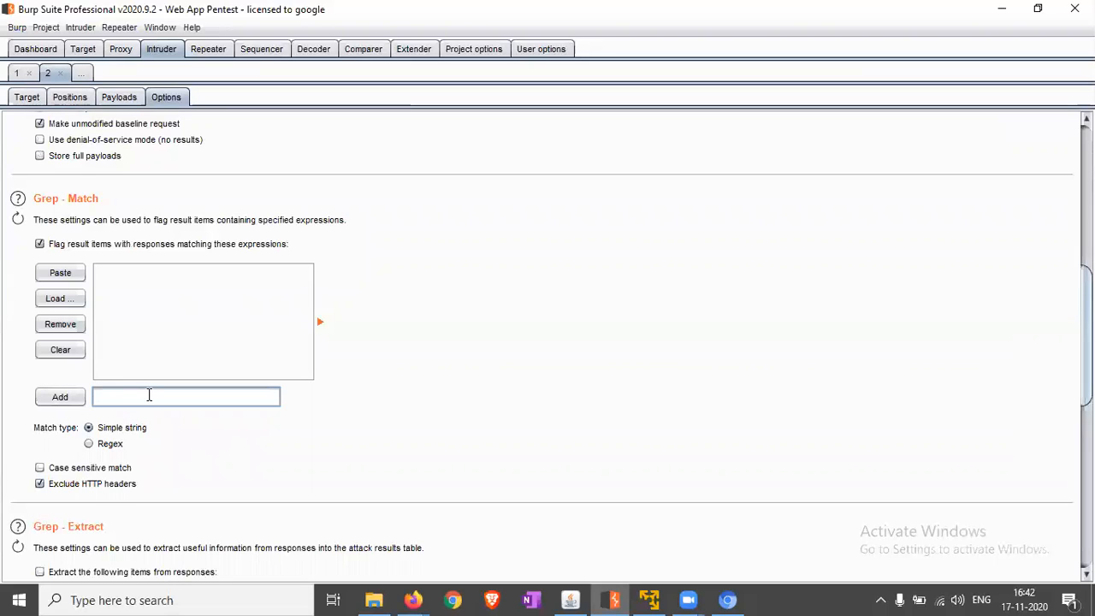
- Add 'The password is invalid' as the Grep - Match expression
text(The password is invalid)
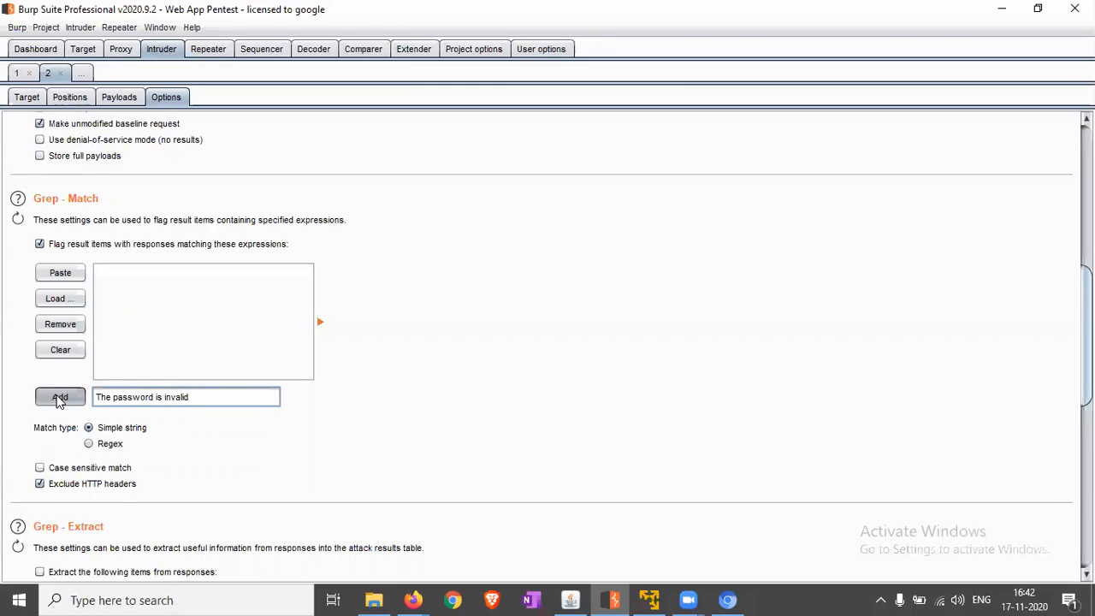
click(60, 396)
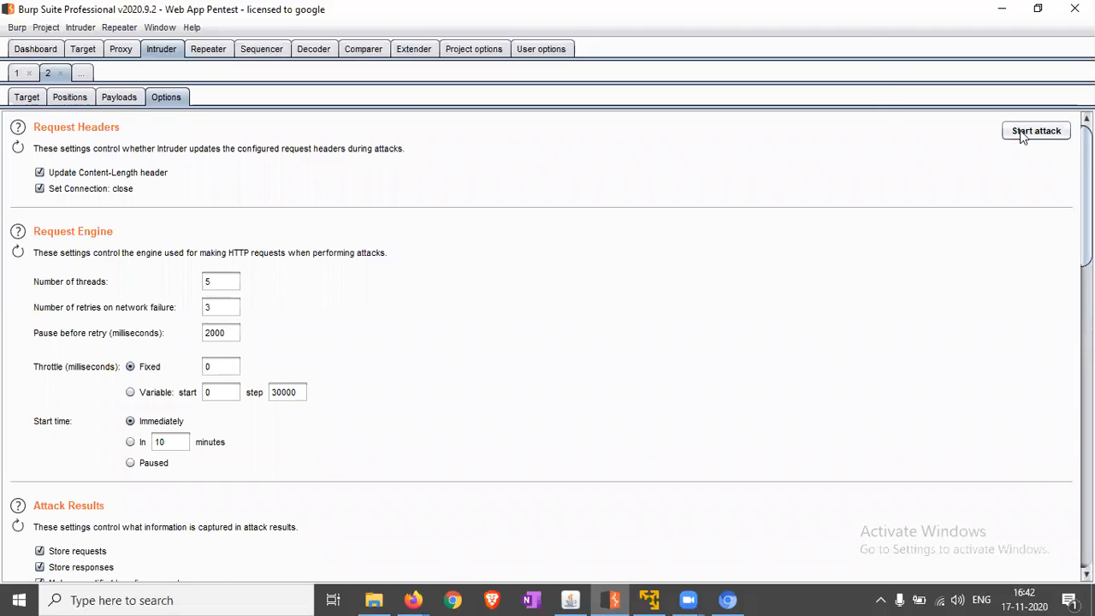
click(1036, 130)
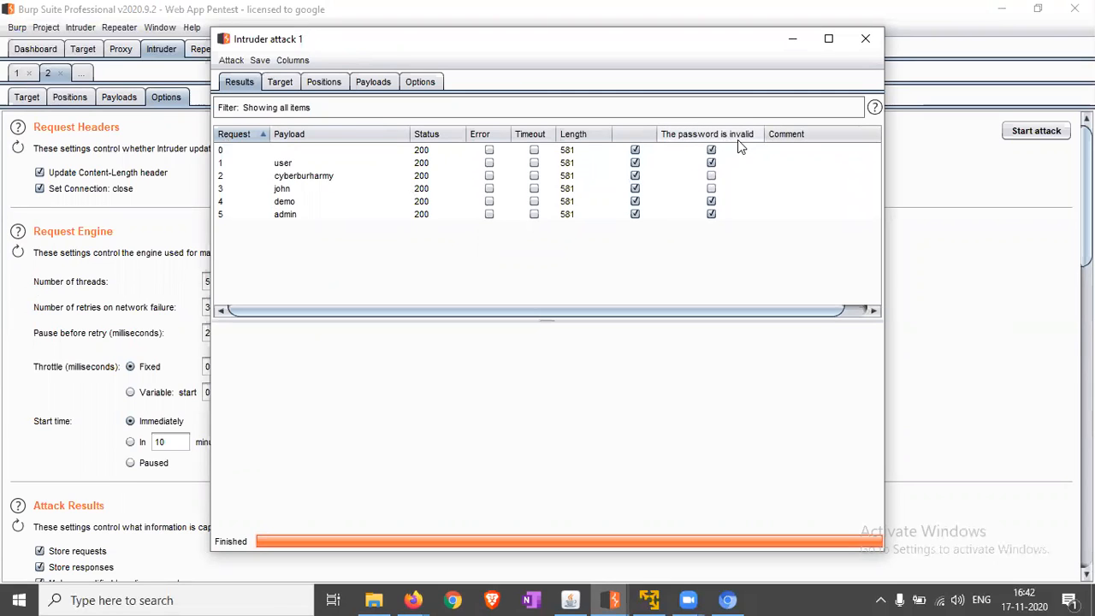
- Run the attack and check which usernames are flagged 'The password is invalid'
click(710, 176)
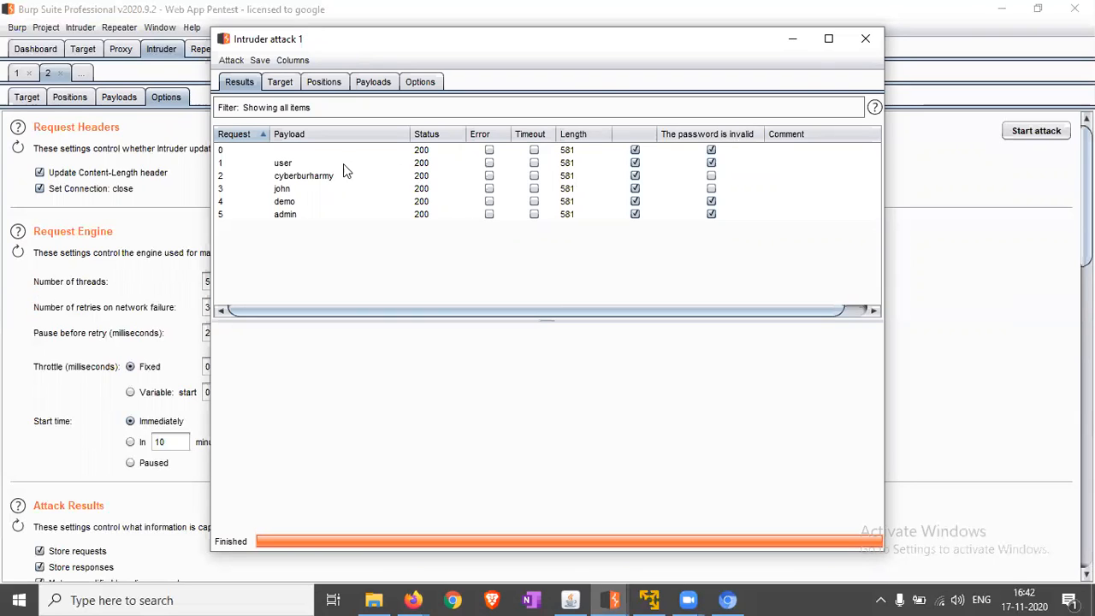
- Inspect the login requests for the user, demo and admin result rows
click(282, 162)
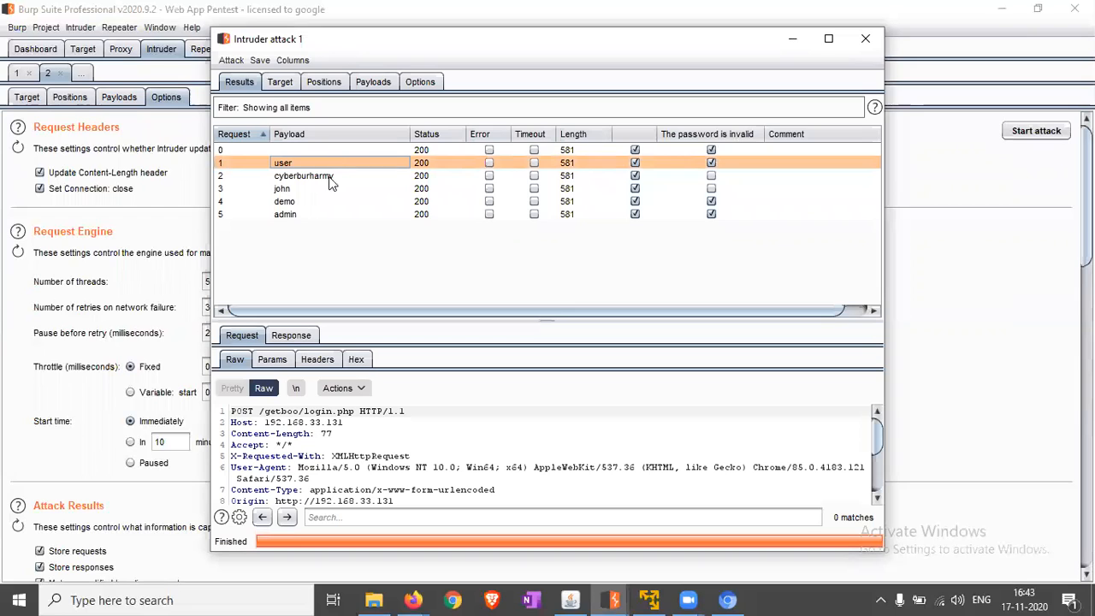
click(316, 201)
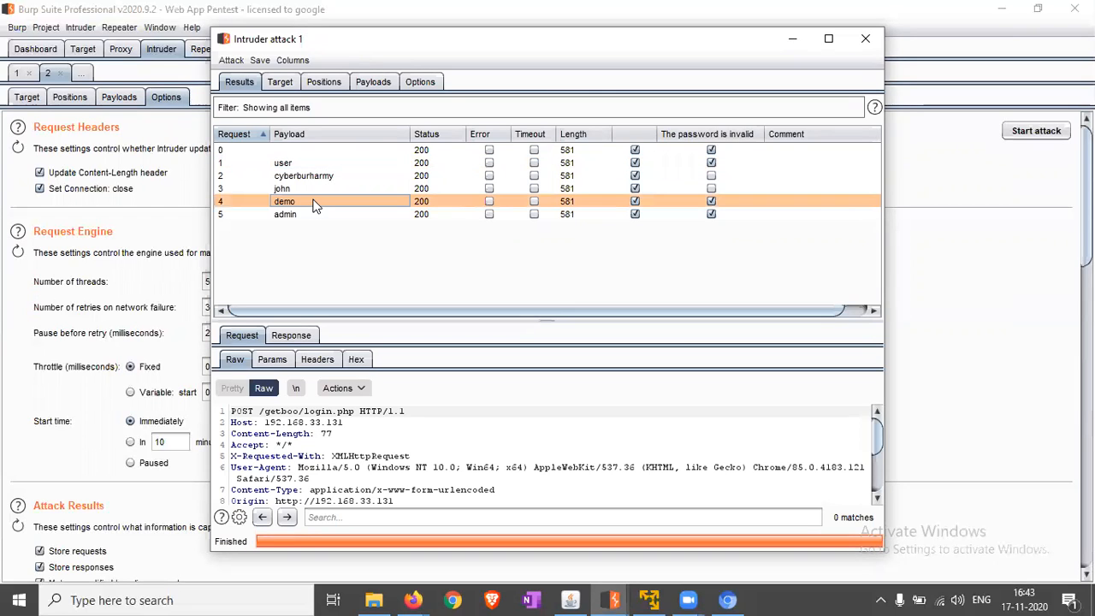
click(285, 214)
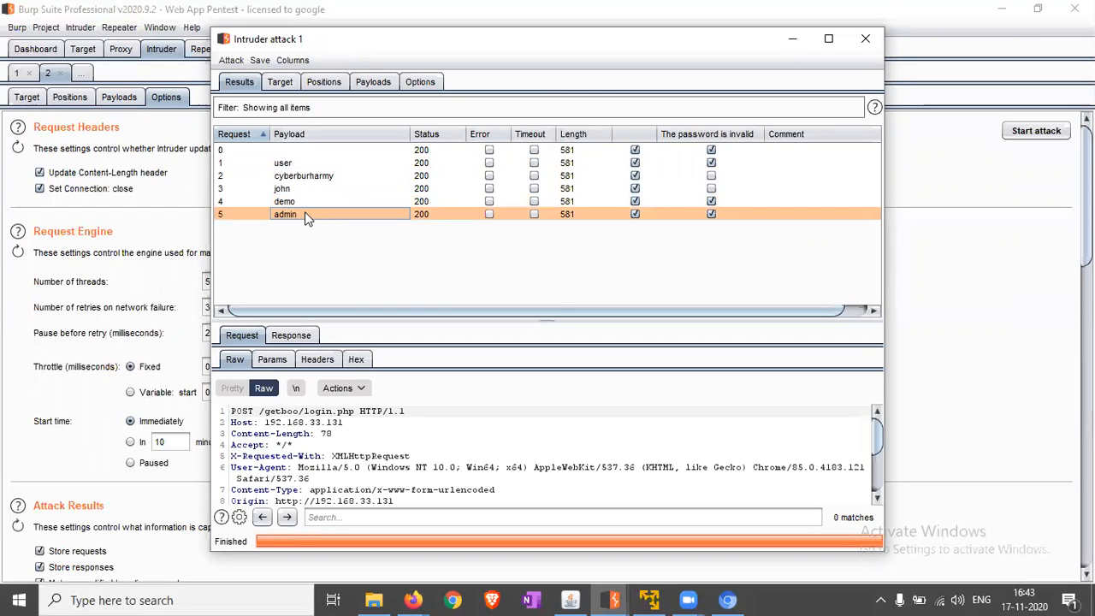